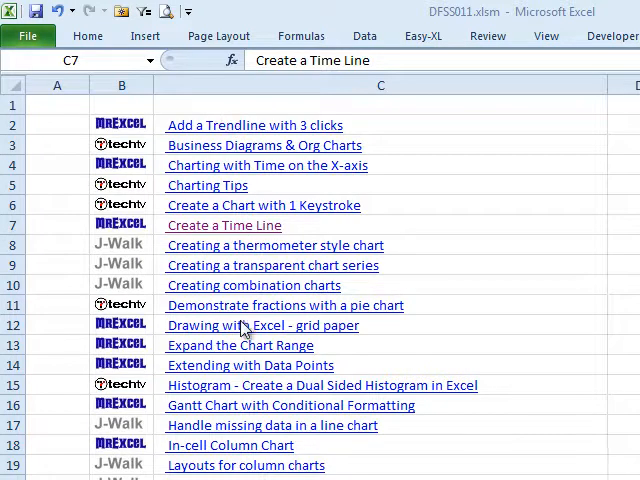
{"action": "mouse_move", "coordinate": [228, 233]}
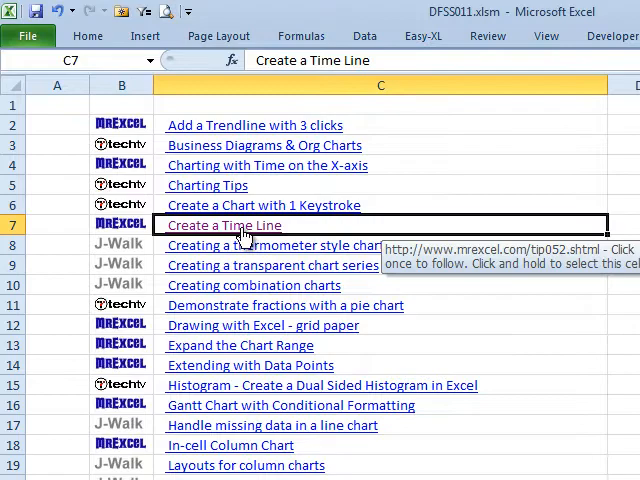
Step: Follow the 'Create a Time Line' hyperlink in cell C7 to its web article
{"action": "left_click", "coordinate": [224, 224]}
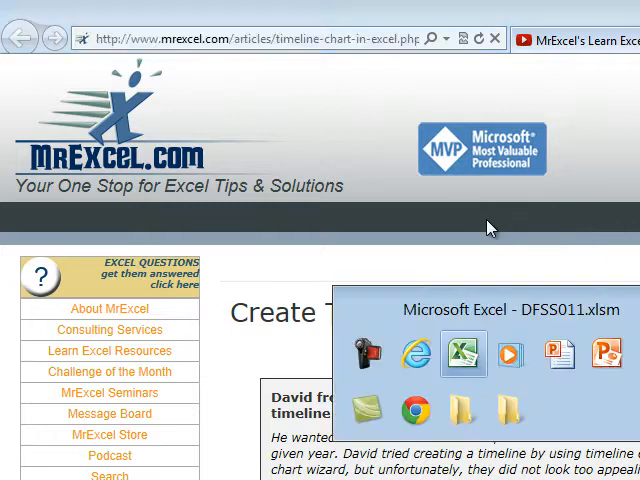
Step: Return from the MrExcel timeline article to the DFSS011.xlsm workbook
{"action": "left_click", "coordinate": [463, 353]}
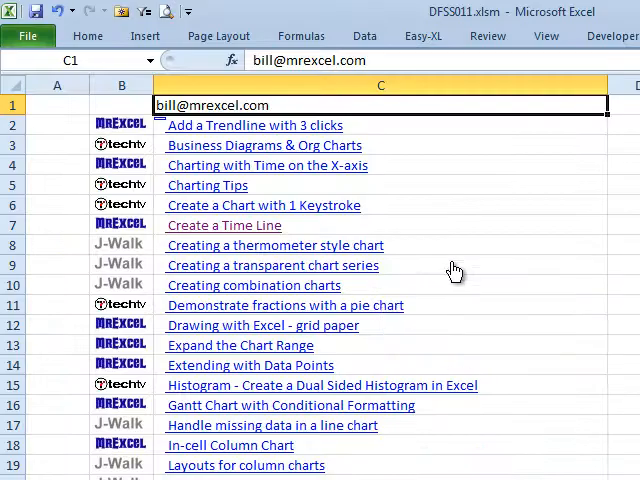
{"action": "mouse_move", "coordinate": [475, 245]}
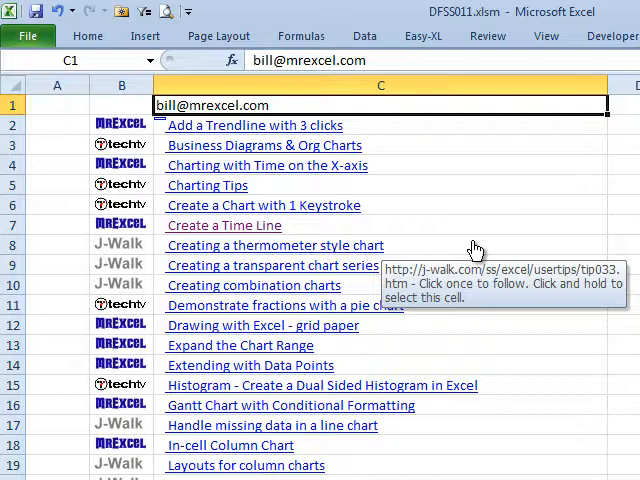
{"action": "mouse_move", "coordinate": [531, 245]}
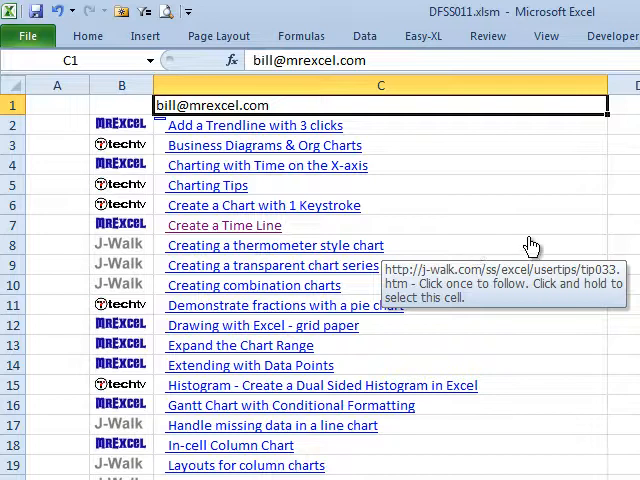
{"action": "mouse_move", "coordinate": [498, 240]}
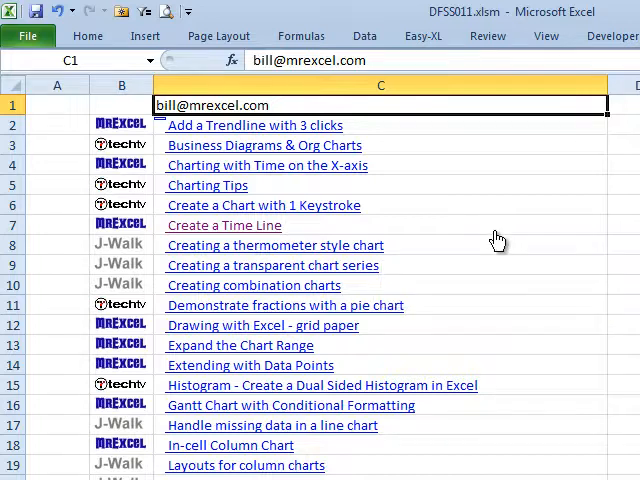
{"action": "left_click", "coordinate": [222, 225]}
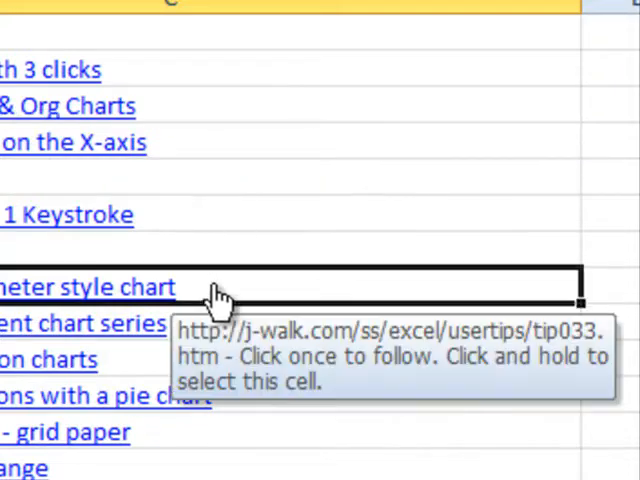
{"action": "mouse_move", "coordinate": [150, 450]}
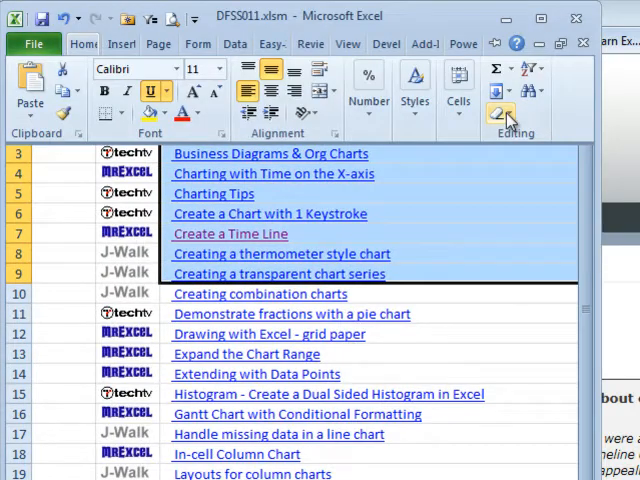
{"action": "mouse_move", "coordinate": [504, 112]}
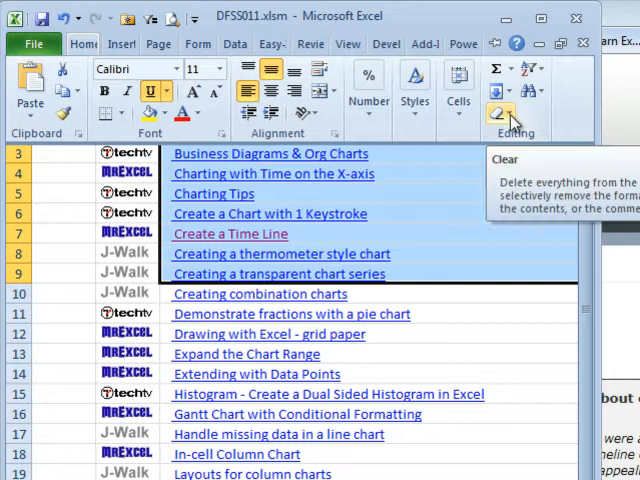
Step: Remove the hyperlinks from article titles C2:C9 using Clear > Remove Hyperlinks
{"action": "left_click", "coordinate": [499, 112]}
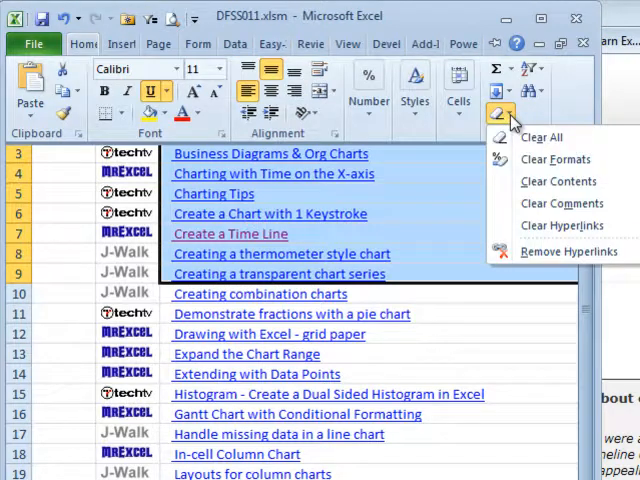
{"action": "mouse_move", "coordinate": [568, 251]}
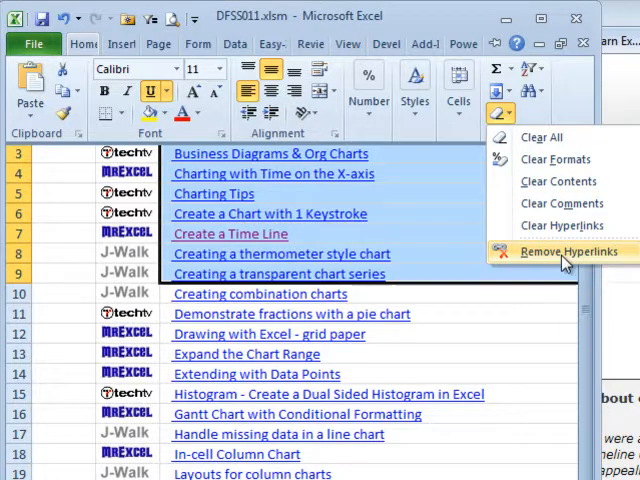
{"action": "left_click", "coordinate": [568, 251]}
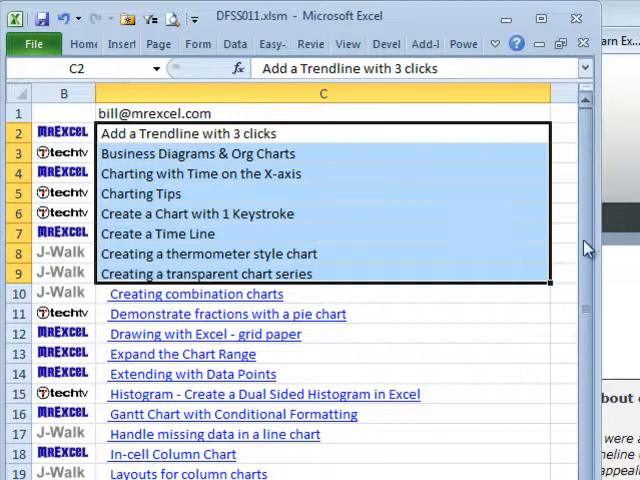
{"action": "mouse_move", "coordinate": [278, 310]}
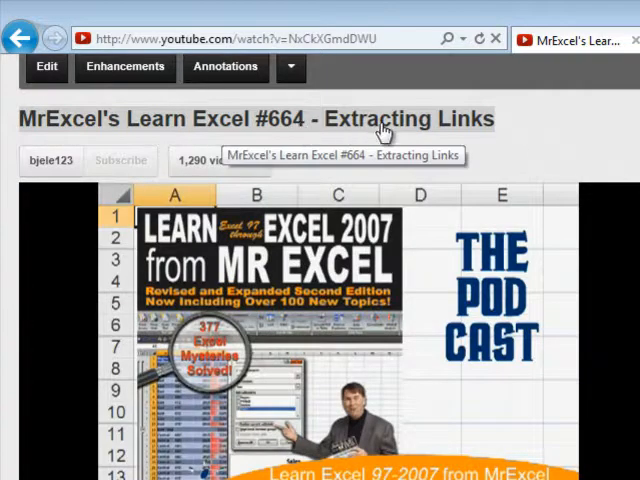
{"action": "mouse_move", "coordinate": [335, 313]}
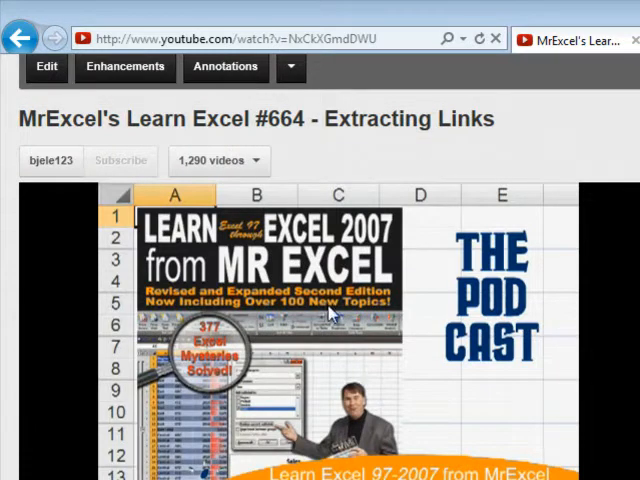